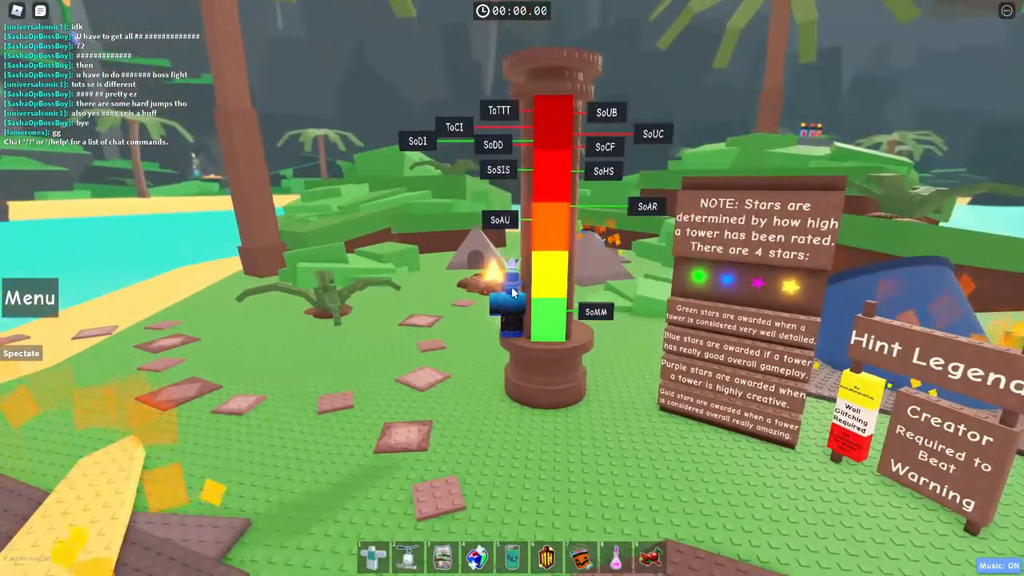
{"action": "mouse_move", "coordinate": [728, 177]}
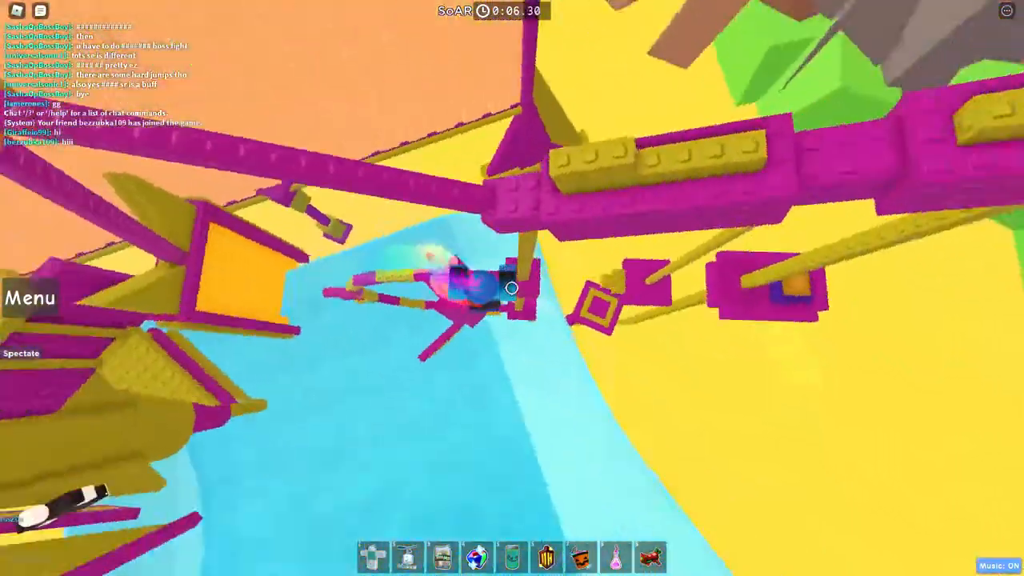
{"action": "mouse_move", "coordinate": [512, 288]}
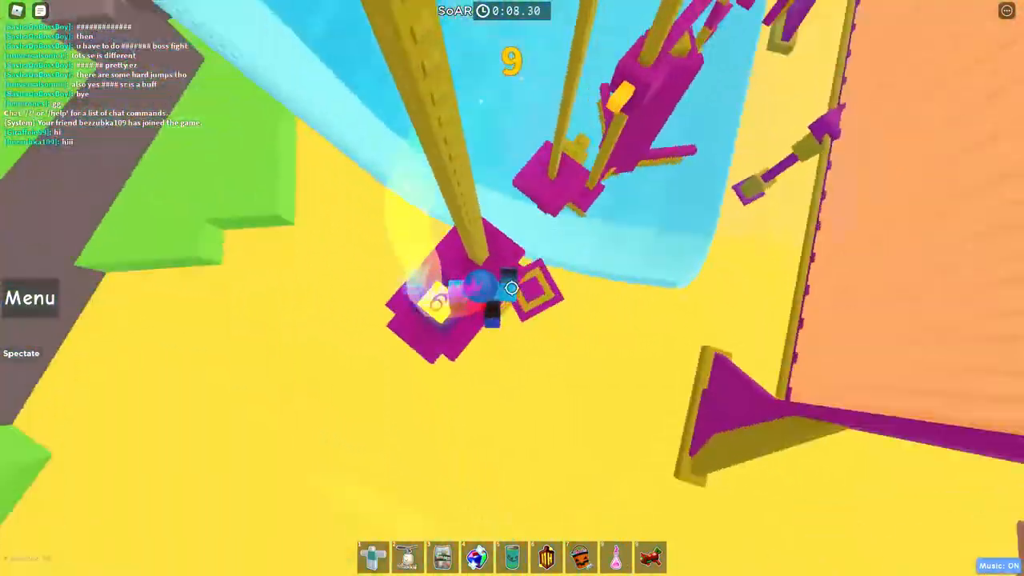